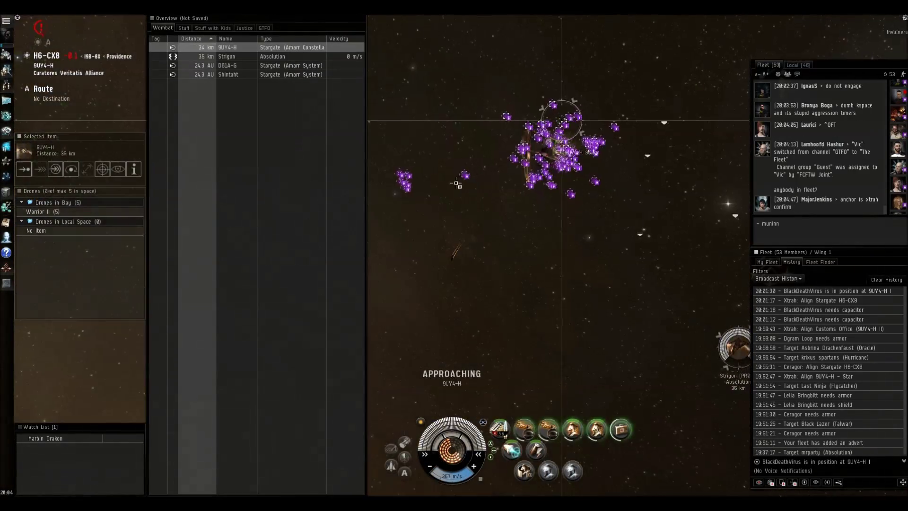
# Select the friendly Strigon at 36 km in the Overview to view its details
pyautogui.click(227, 57)
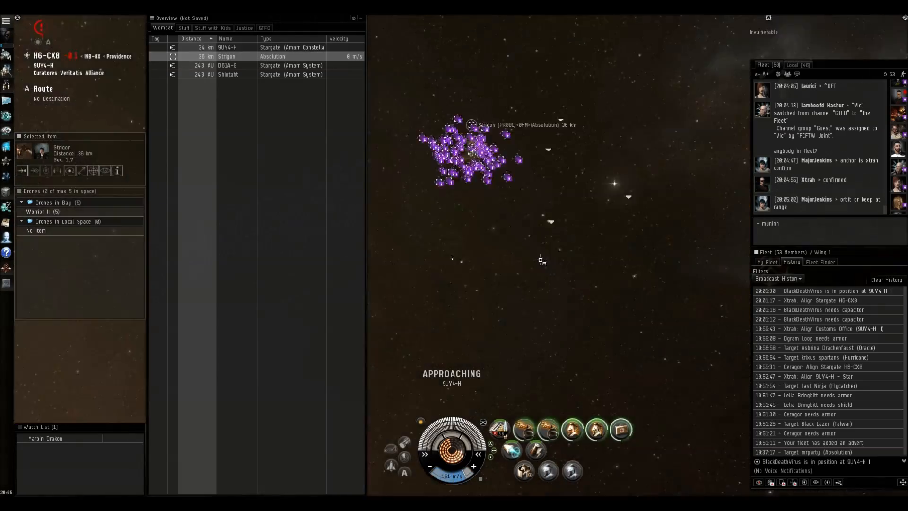
pyautogui.click(227, 47)
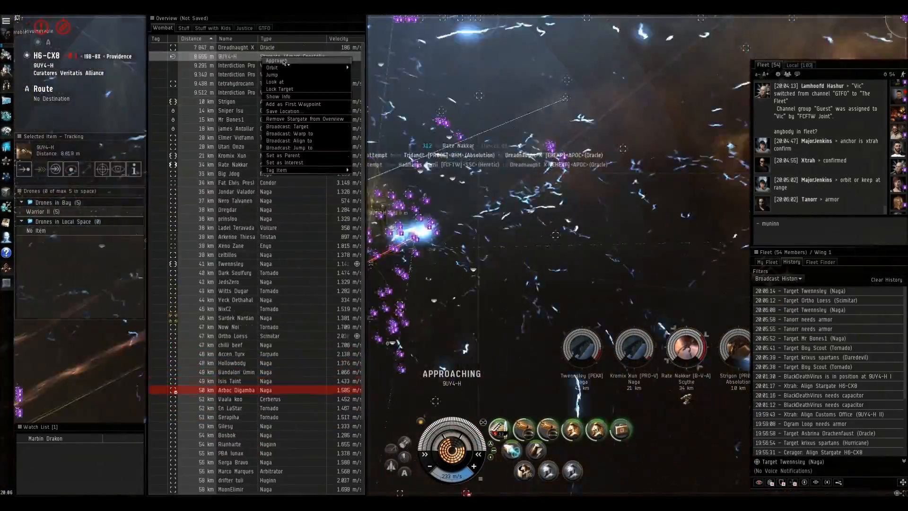
# Pick a context-menu action such as Approach for stargate 9UY4-H
pyautogui.click(278, 61)
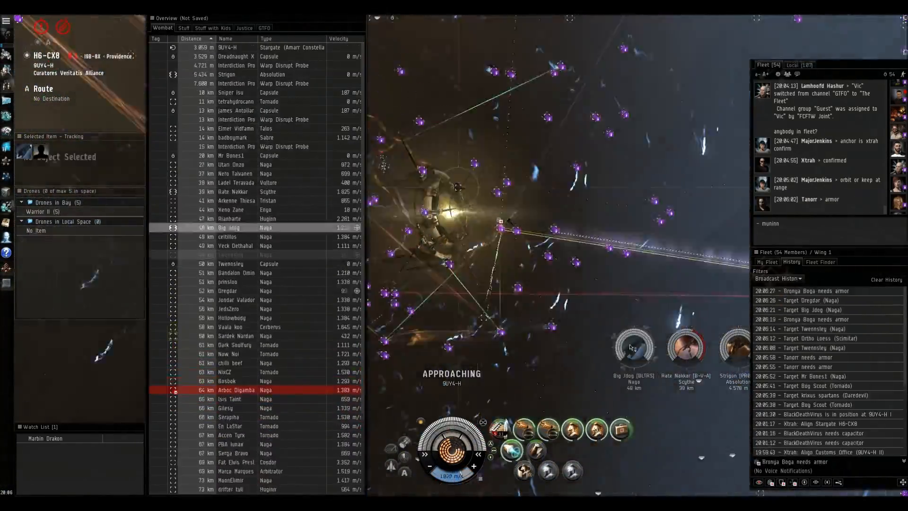